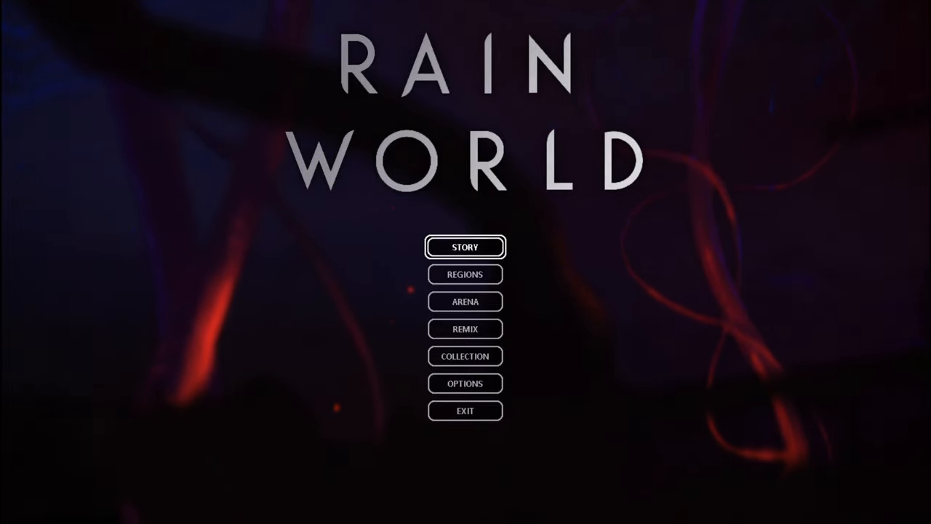
Step: Enter Story mode and continue the saved Five Pebbles campaign at cycle 119
left_click(466, 247)
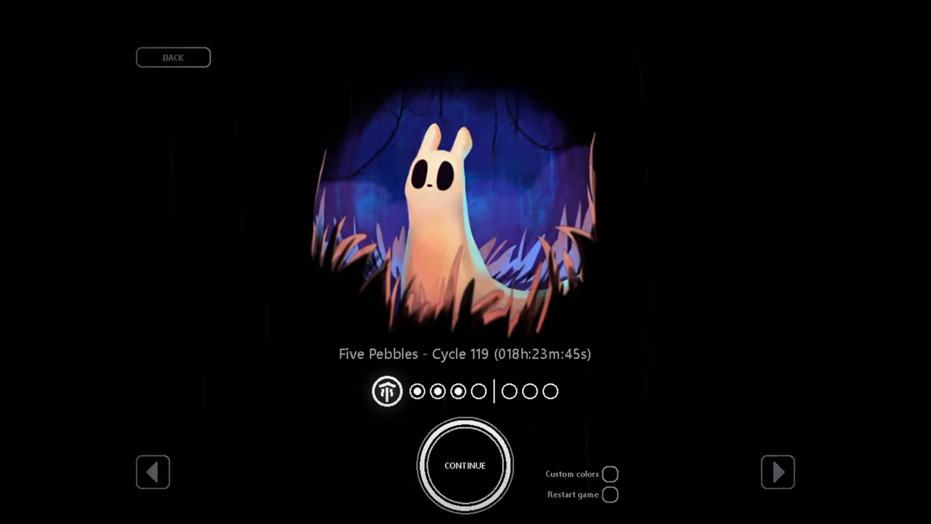
left_click(466, 466)
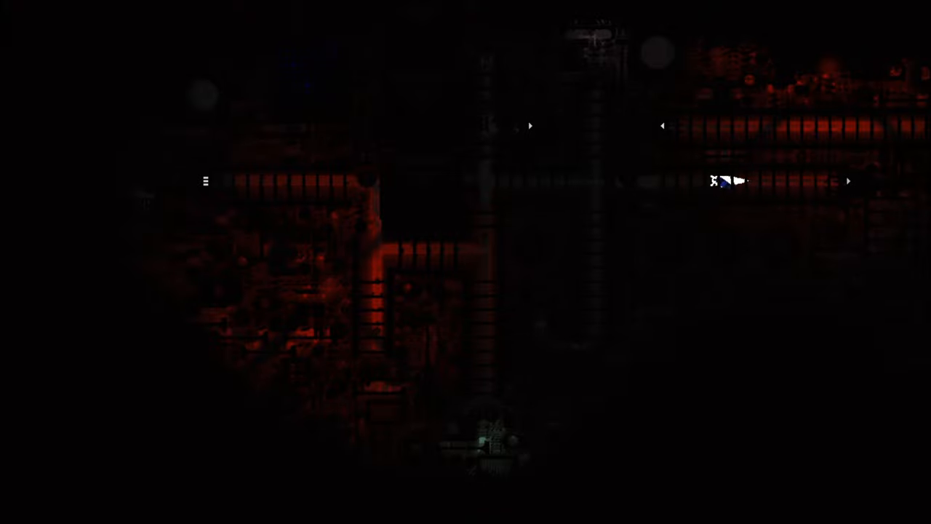
mouse_move(574, 180)
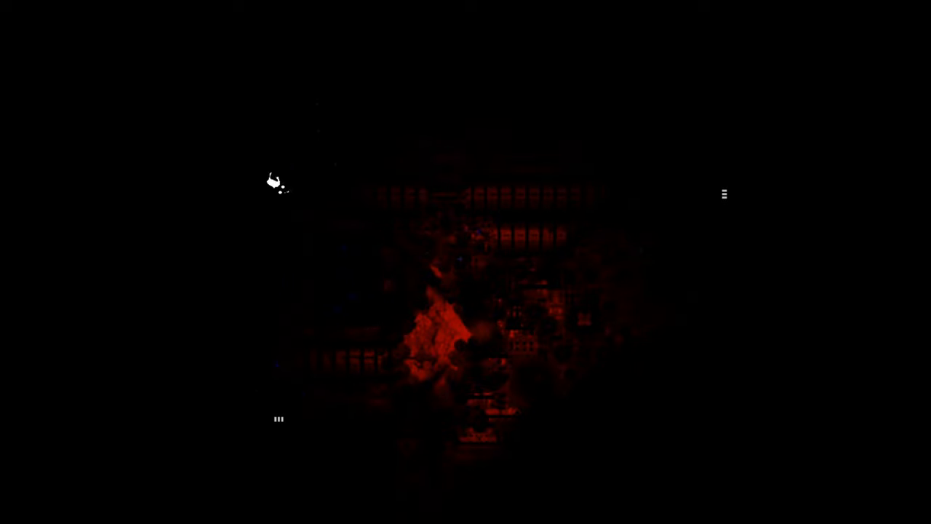
mouse_move(279, 259)
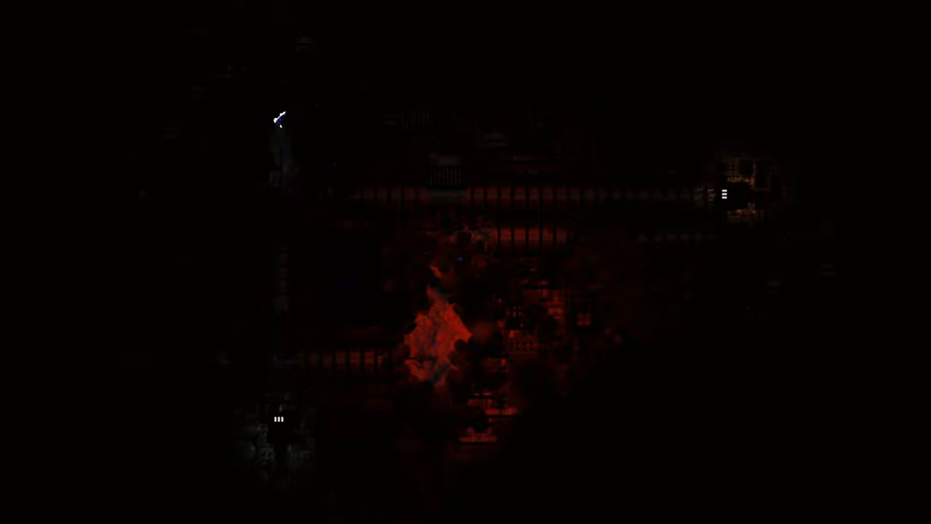
mouse_move(280, 168)
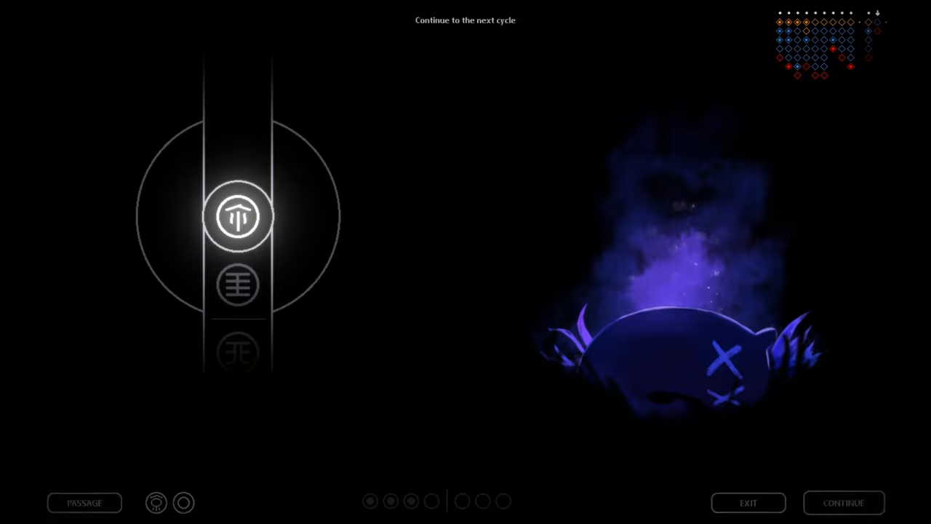
Step: Continue from the sleep screen into the next cycle in Five Pebbles
left_click(844, 503)
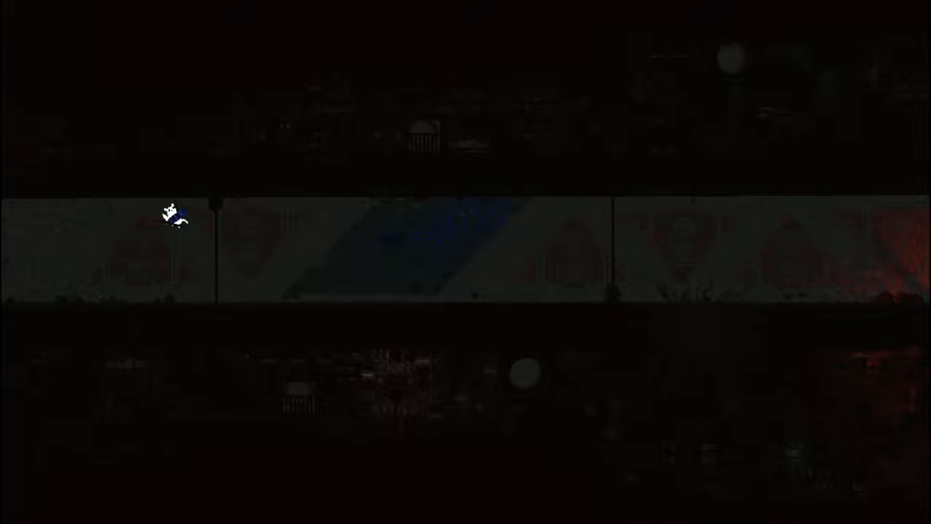
mouse_move(425, 268)
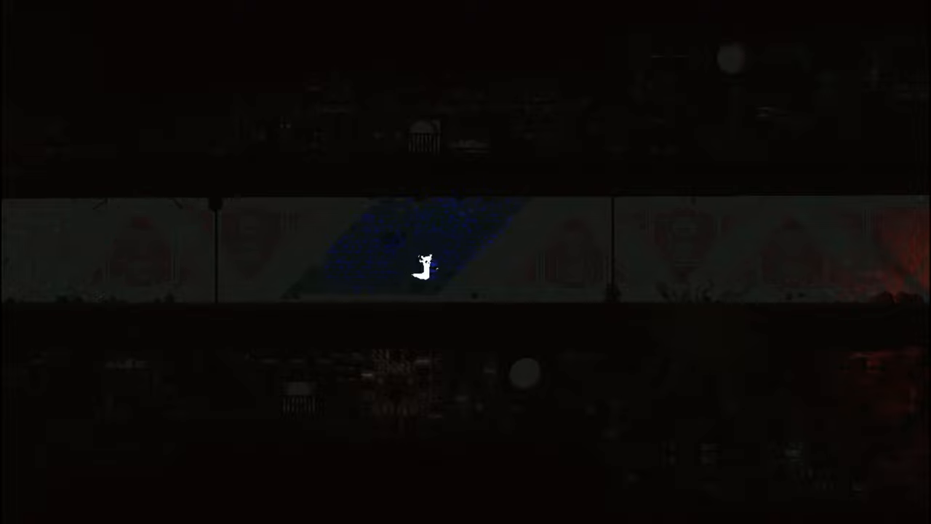
mouse_move(602, 268)
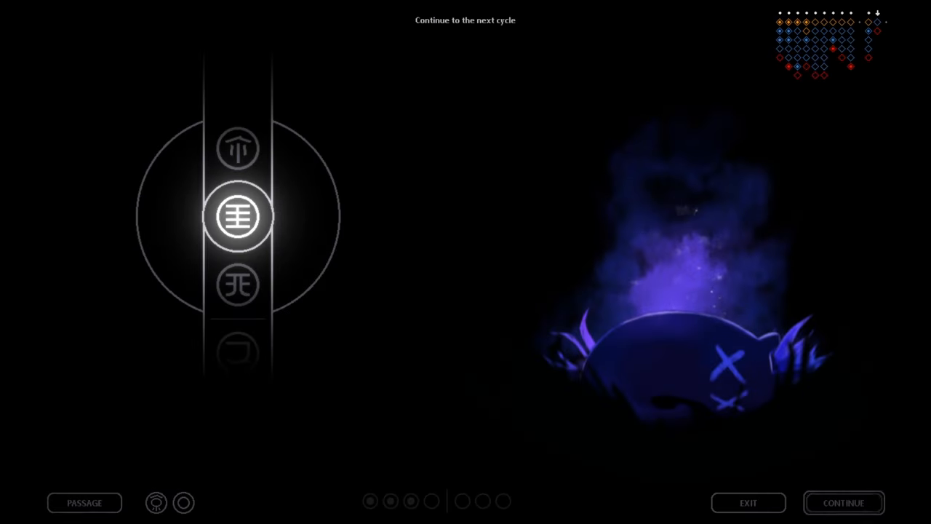
Step: Continue from the sleep screen to begin the following cycle
left_click(843, 503)
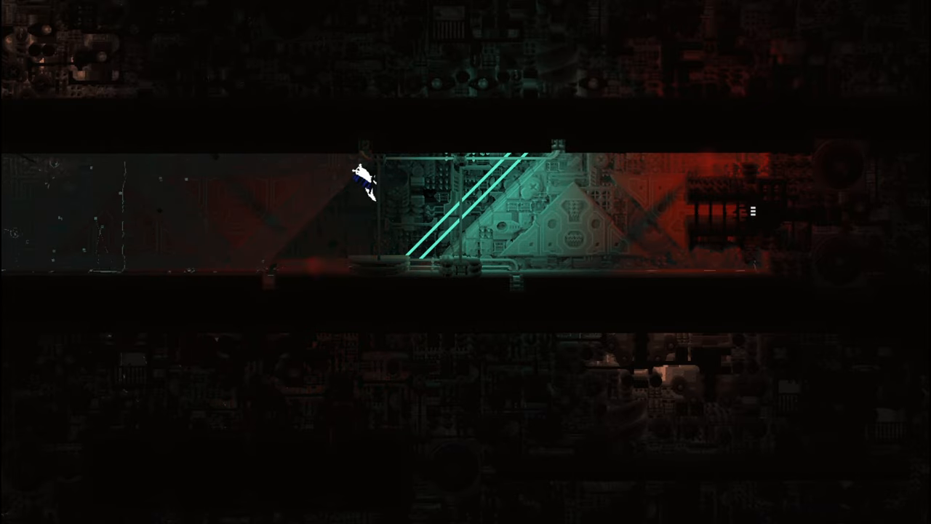
Step: Float the slugcat left then right along the zero-gravity red-and-teal corridor
key("left")
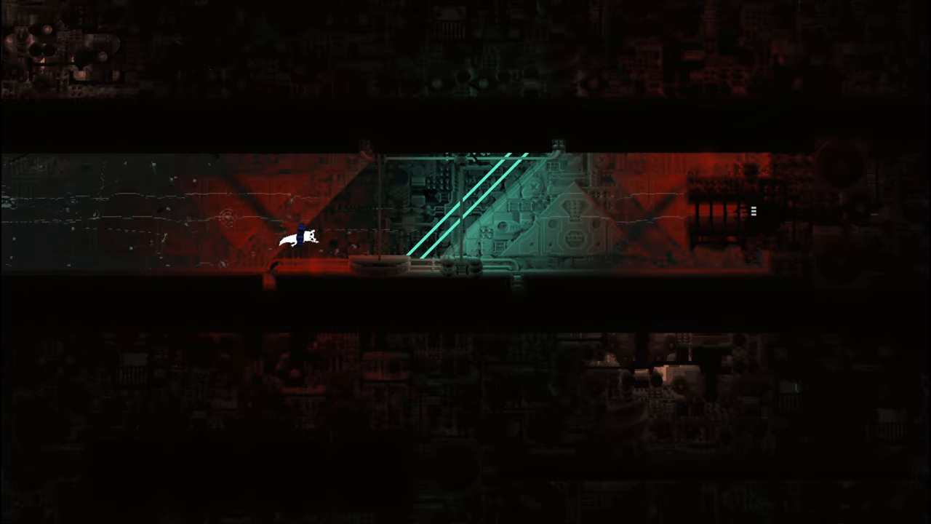
key("right")
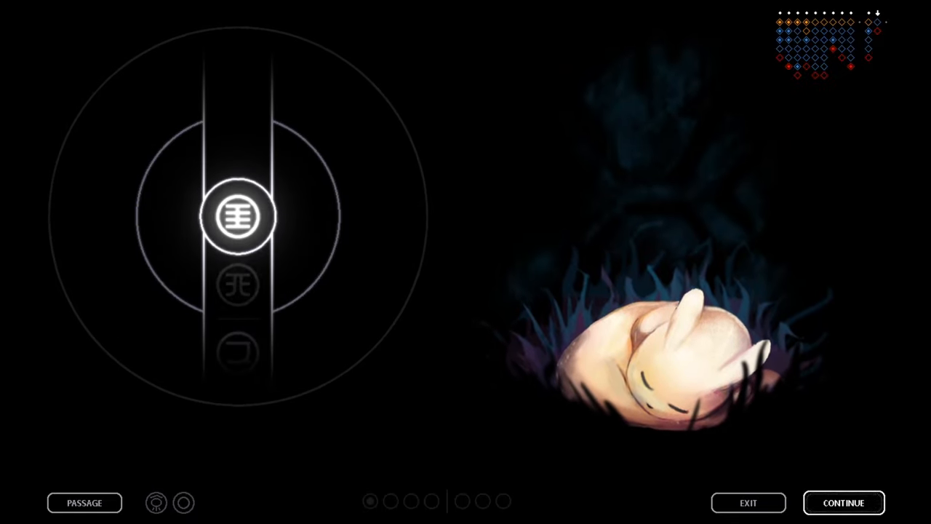
Step: Check the karma and Chieftain passage display, then continue into the new cycle
left_click(240, 215)
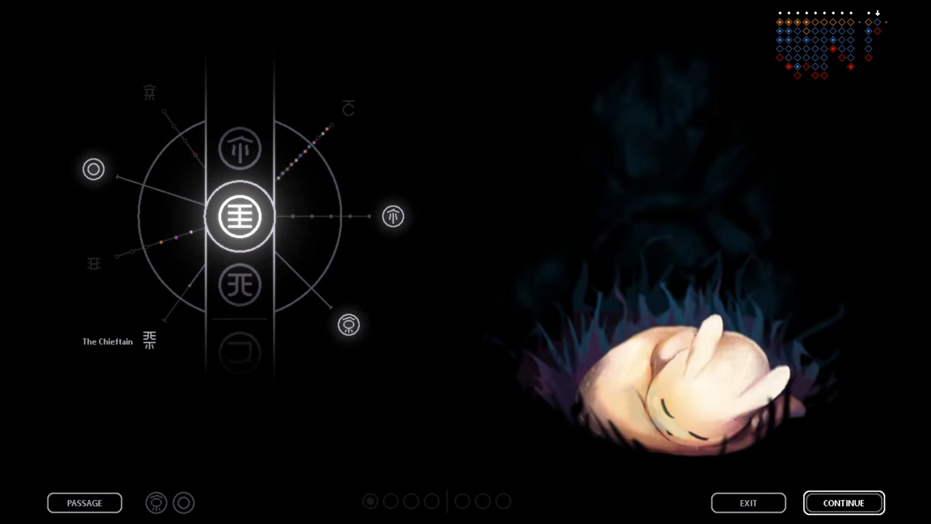
left_click(843, 503)
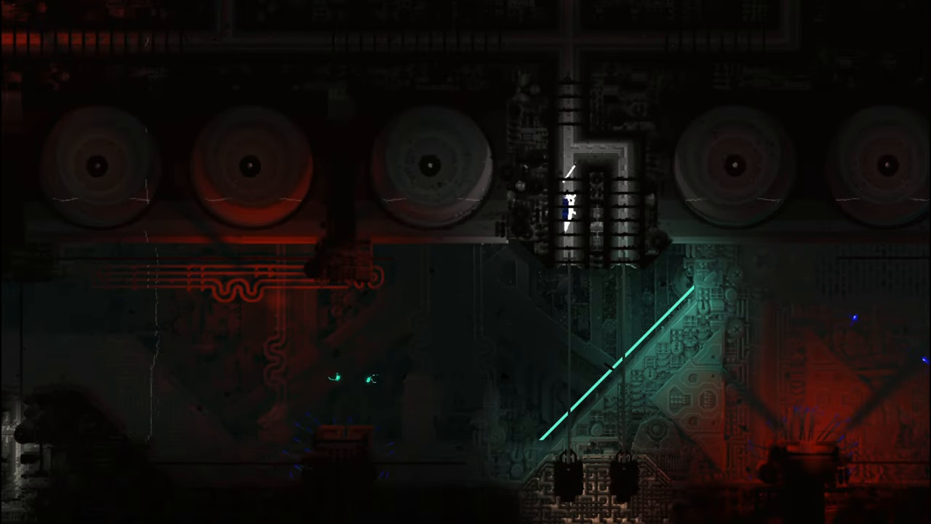
Step: Float the slugcat upward through the narrow shaft above the round fans
key("up")
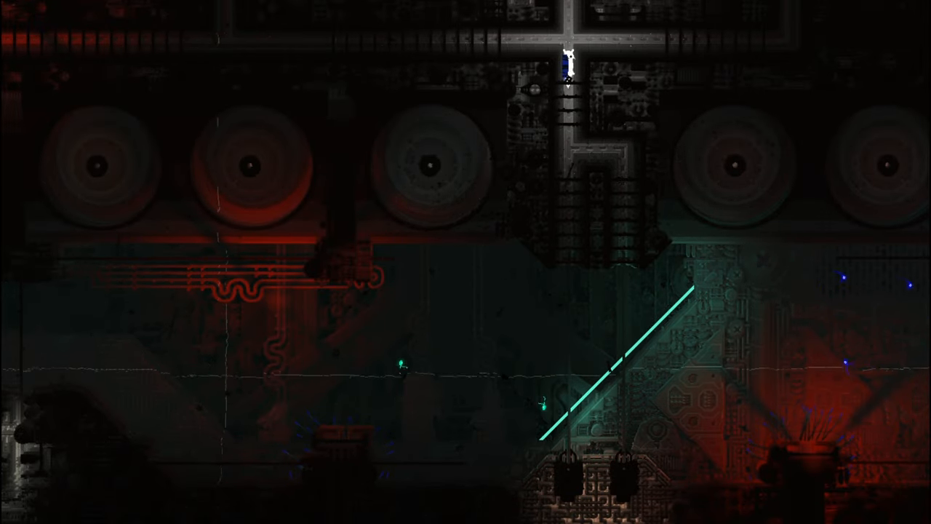